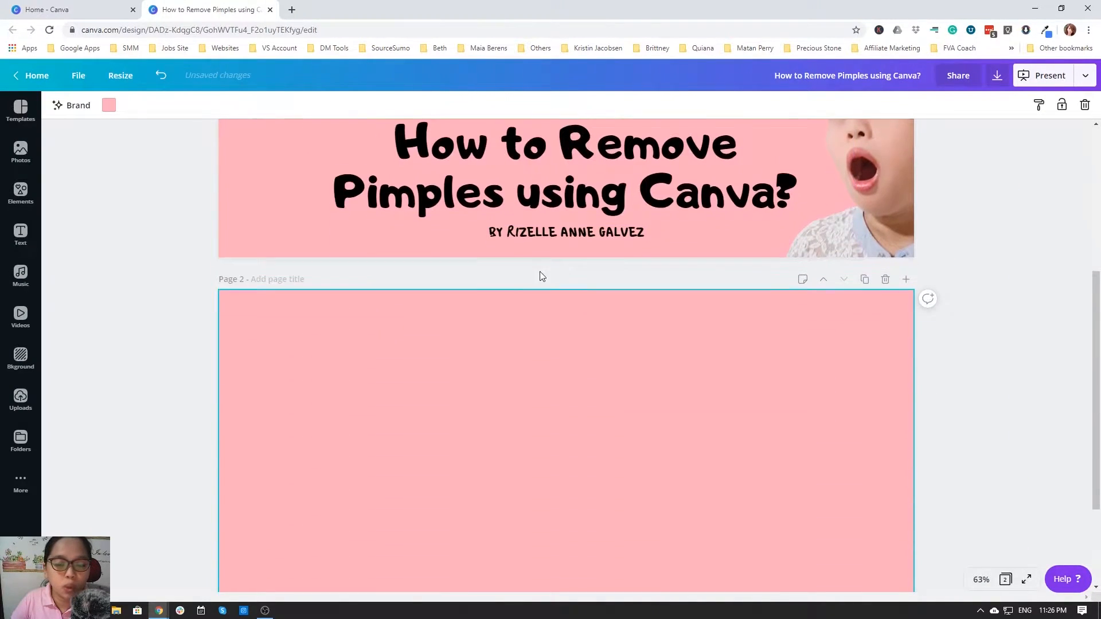
Step: Add the uploaded close-up face photo to page 2, enlarge it and center it
{"action": "scroll", "scroll_direction": "down", "scroll_amount": 3}
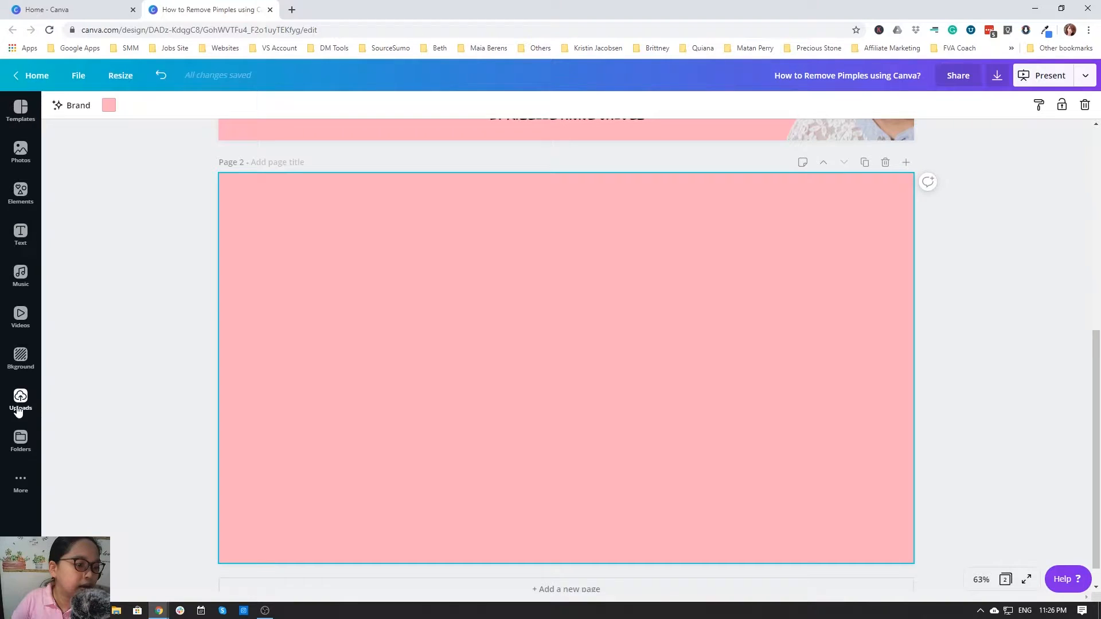
{"action": "left_click", "coordinate": [20, 400]}
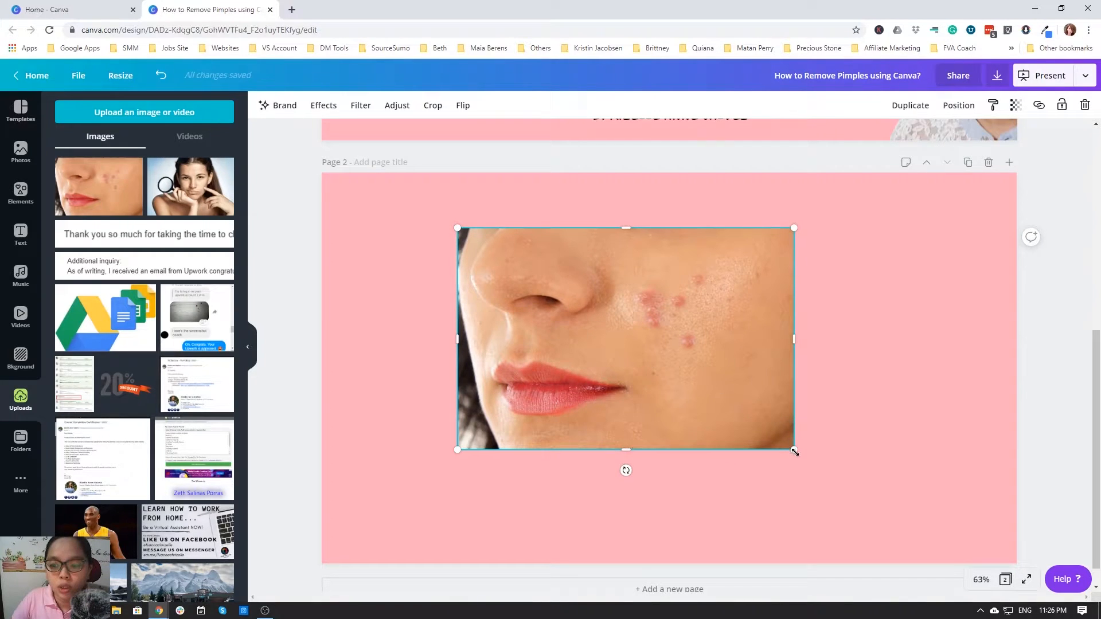
{"action": "left_click_drag", "start_coordinate": [794, 450], "coordinate": [965, 563]}
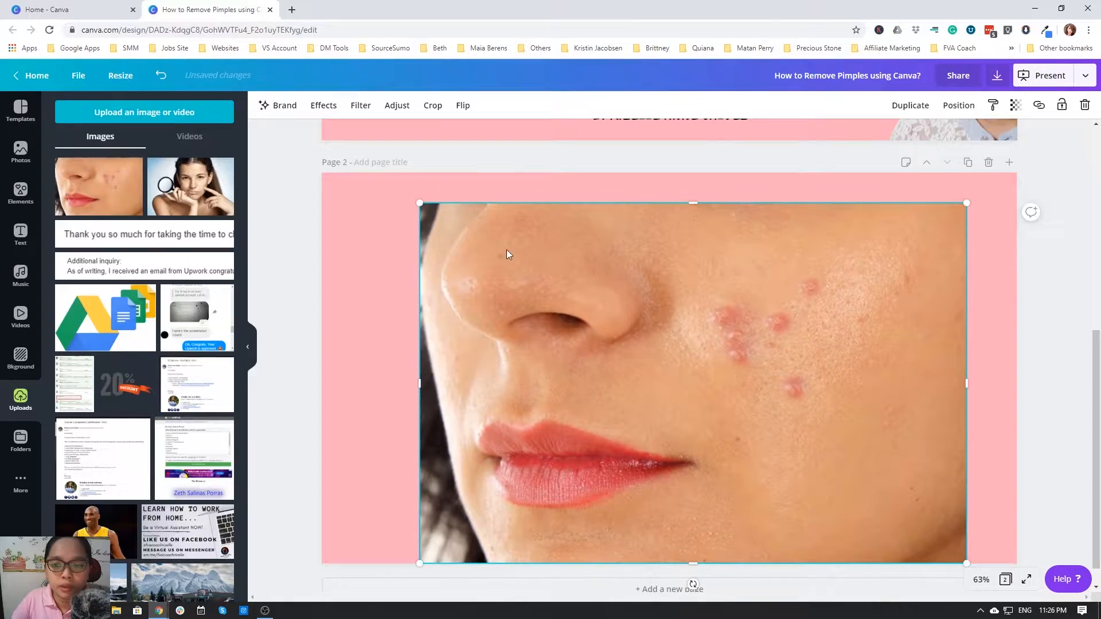
{"action": "scroll", "scroll_direction": "down", "scroll_amount": 3}
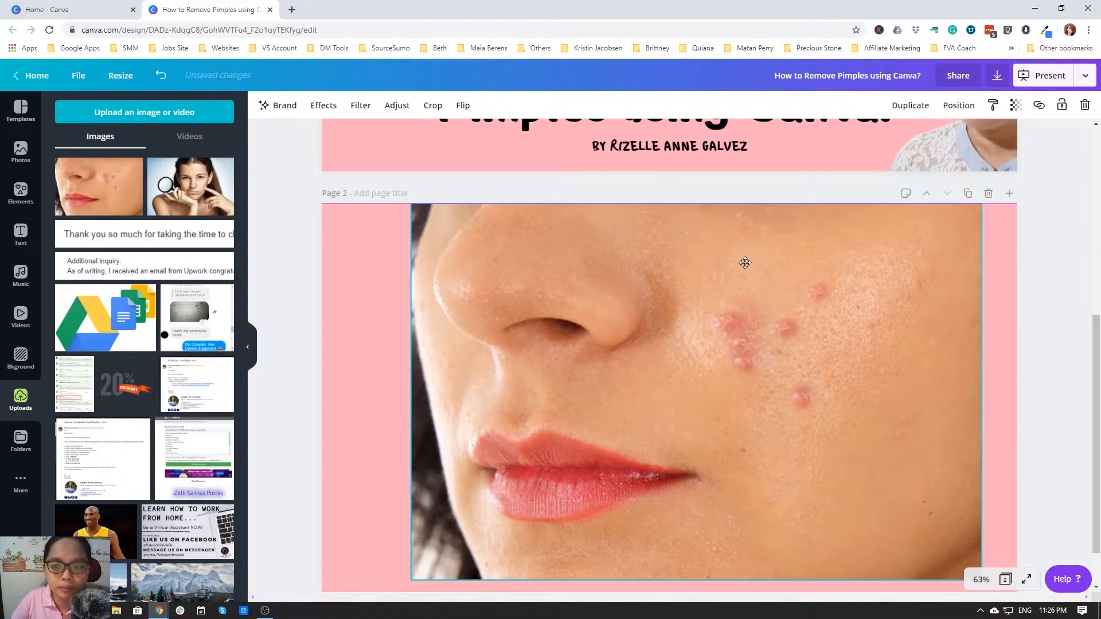
{"action": "left_click_drag", "start_coordinate": [745, 263], "coordinate": [728, 267]}
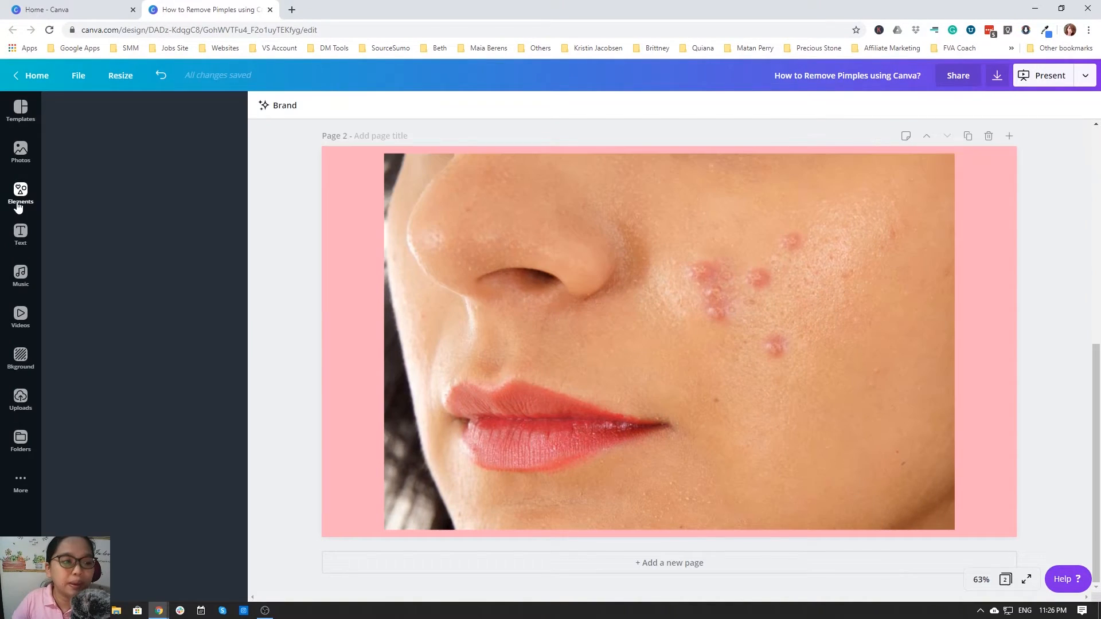
Step: Add a circle frame from Elements > Frames and fill it with the uploaded face photo
{"action": "left_click", "coordinate": [20, 194]}
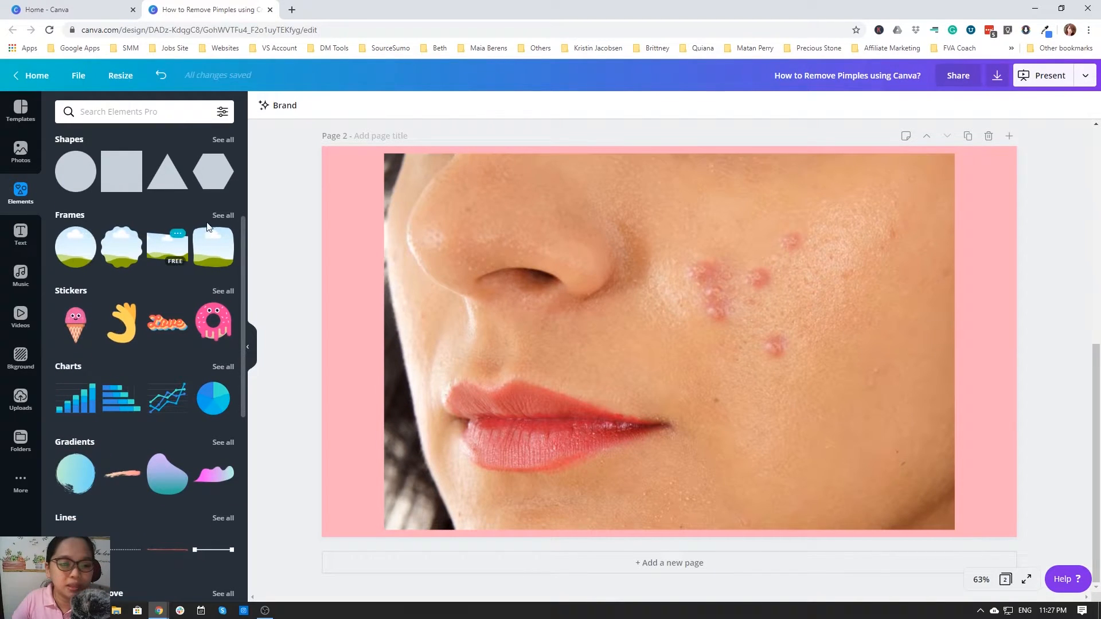
{"action": "left_click", "coordinate": [223, 215]}
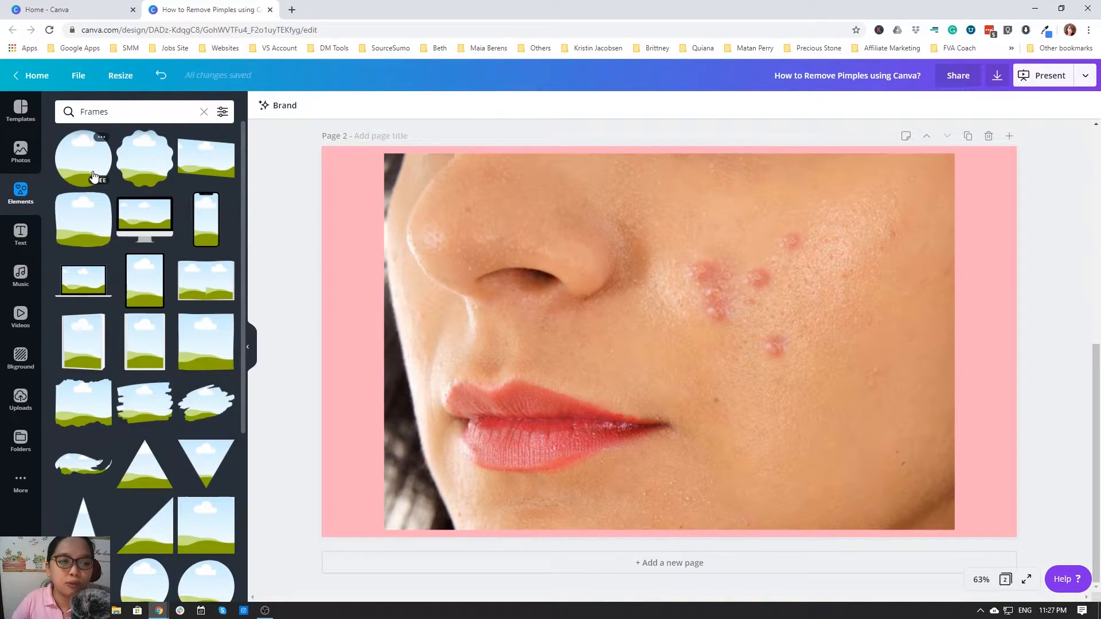
{"action": "left_click", "coordinate": [83, 157]}
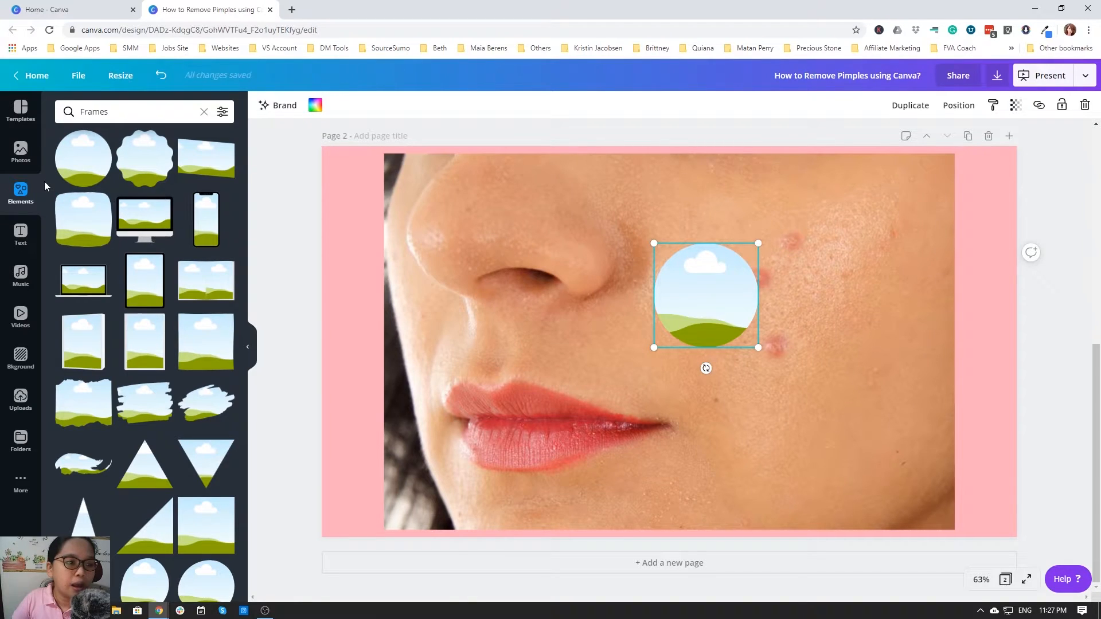
{"action": "mouse_move", "coordinate": [144, 219]}
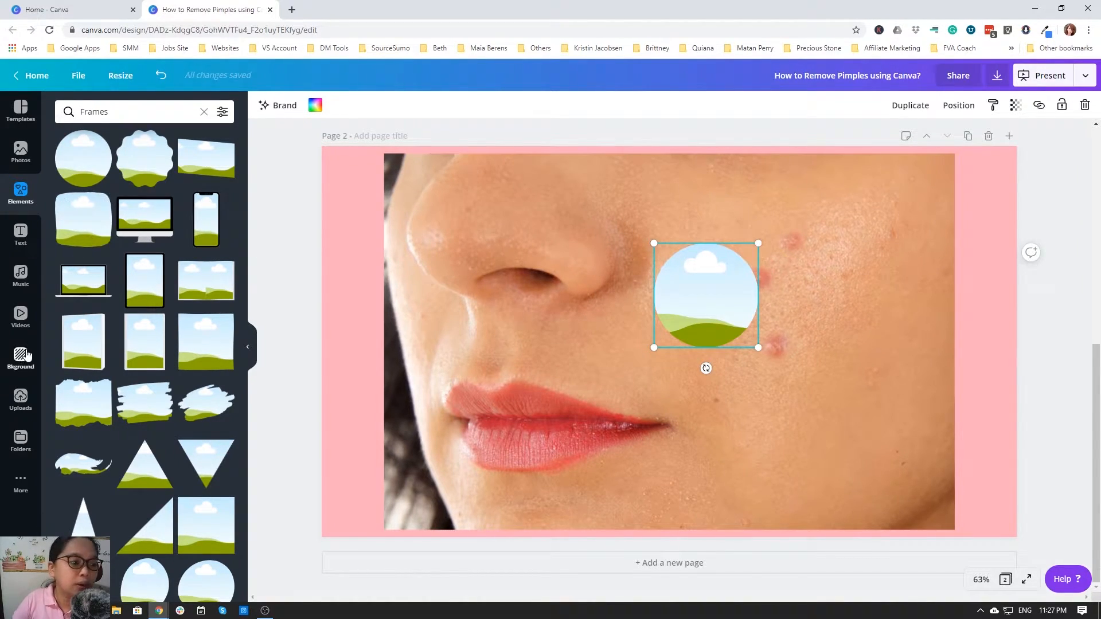
{"action": "left_click", "coordinate": [21, 398]}
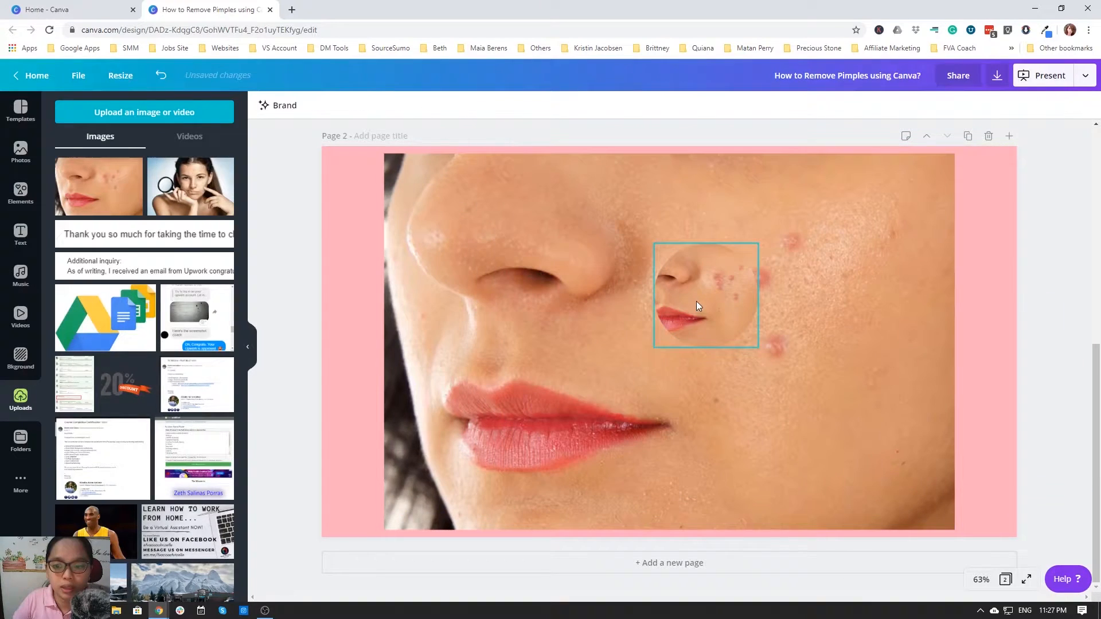
Step: Shift the photo inside the circle frame to show clear skin, then move it over the upper pimple
{"action": "double_click", "coordinate": [705, 295]}
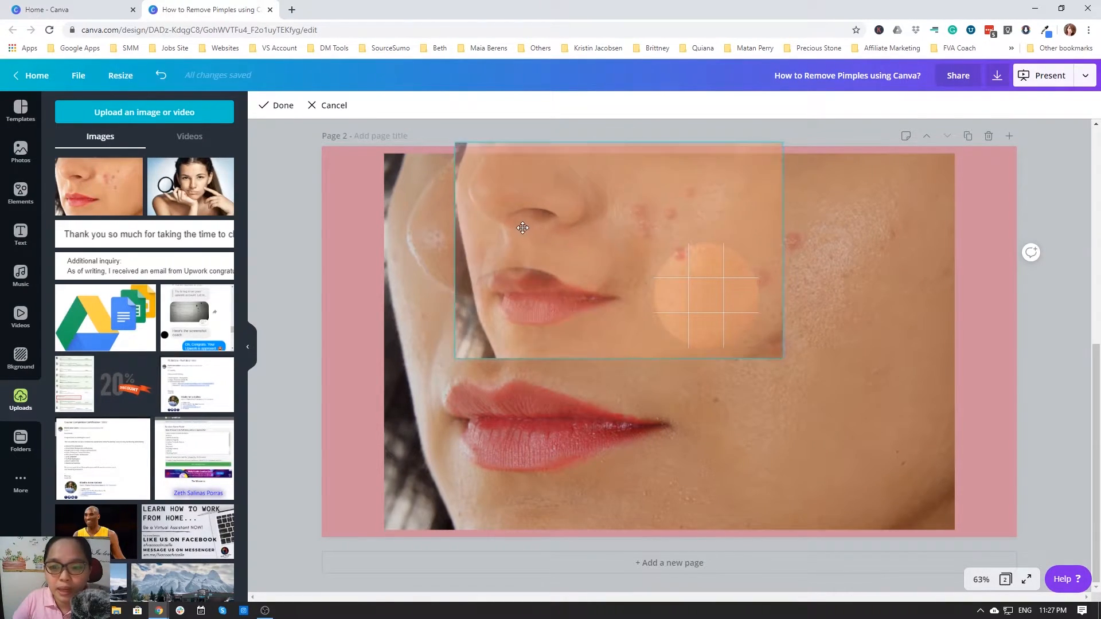
{"action": "left_click_drag", "start_coordinate": [522, 228], "coordinate": [461, 235]}
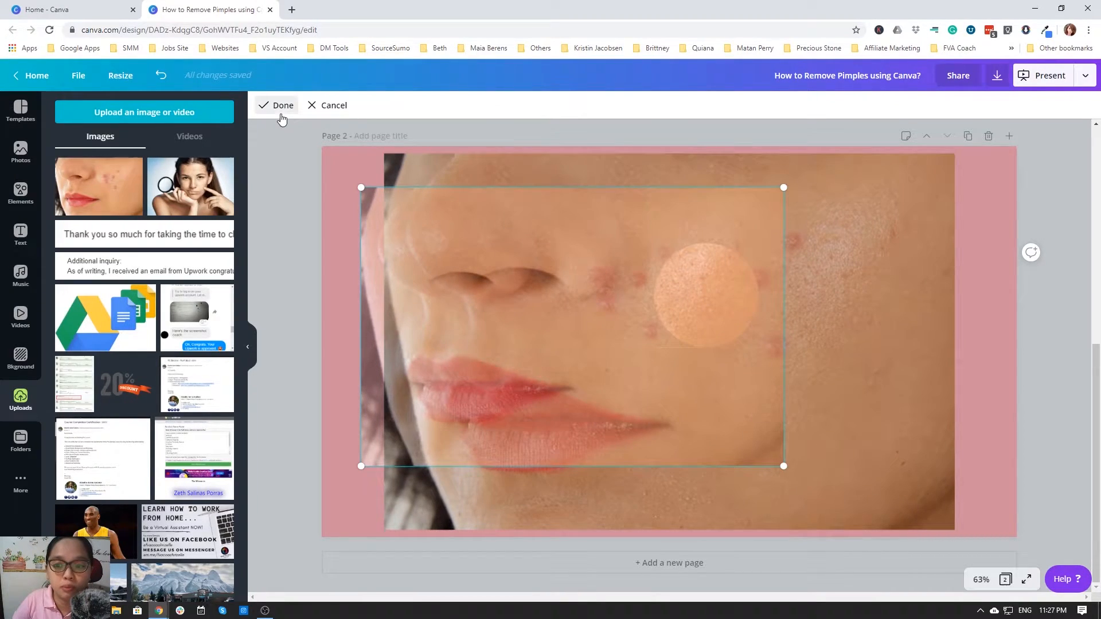
{"action": "left_click", "coordinate": [282, 106]}
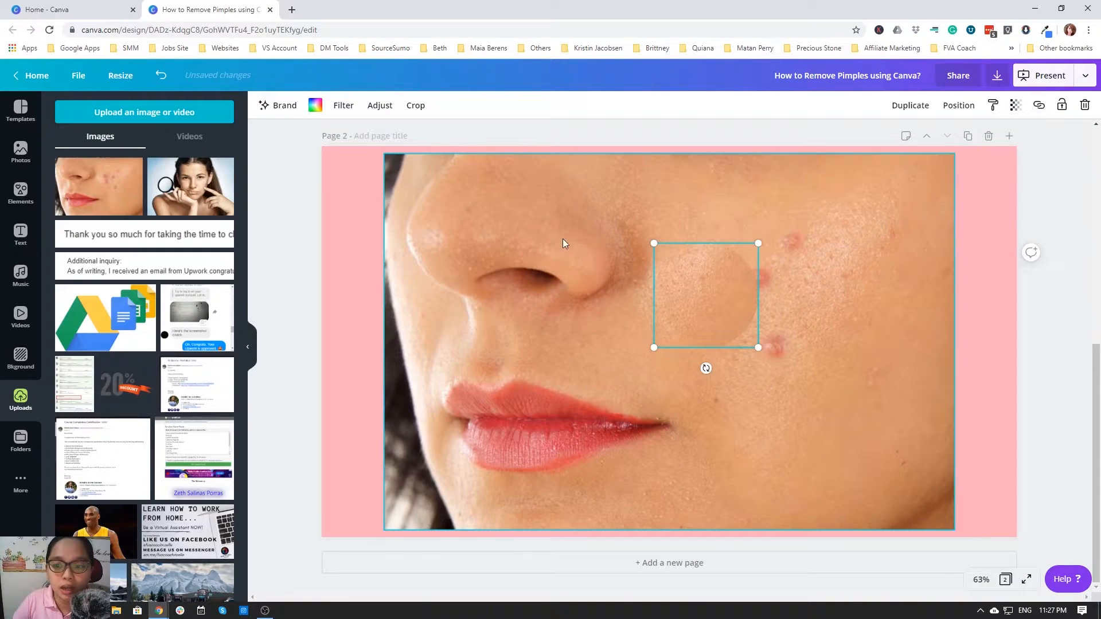
{"action": "left_click_drag", "start_coordinate": [705, 295], "coordinate": [794, 280]}
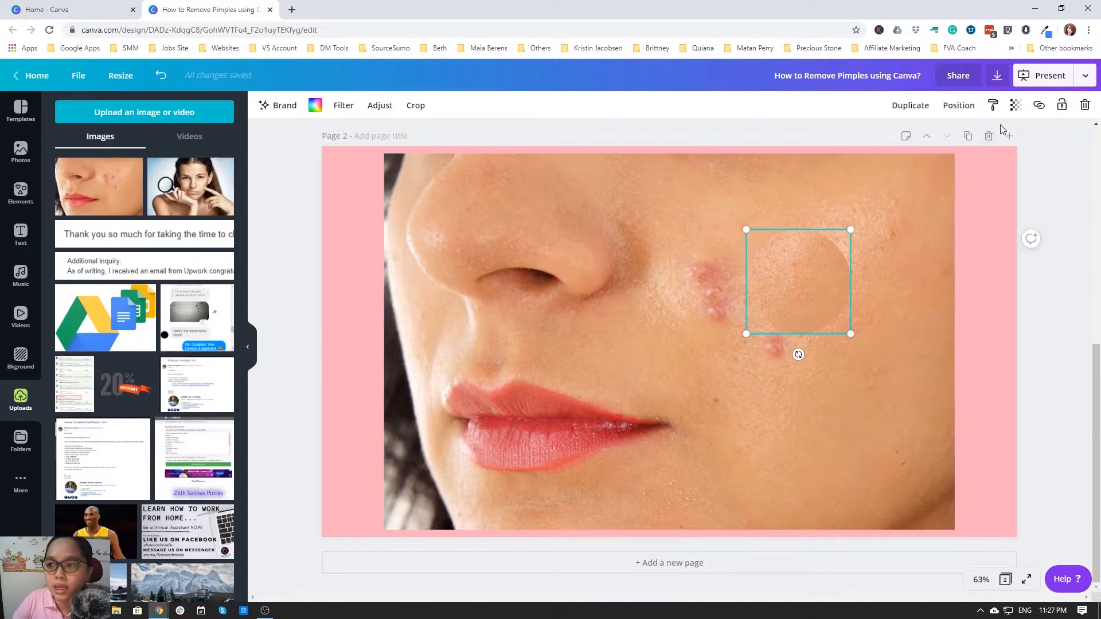
Step: Lower the skin patch's transparency to about 69
{"action": "left_click", "coordinate": [1015, 104]}
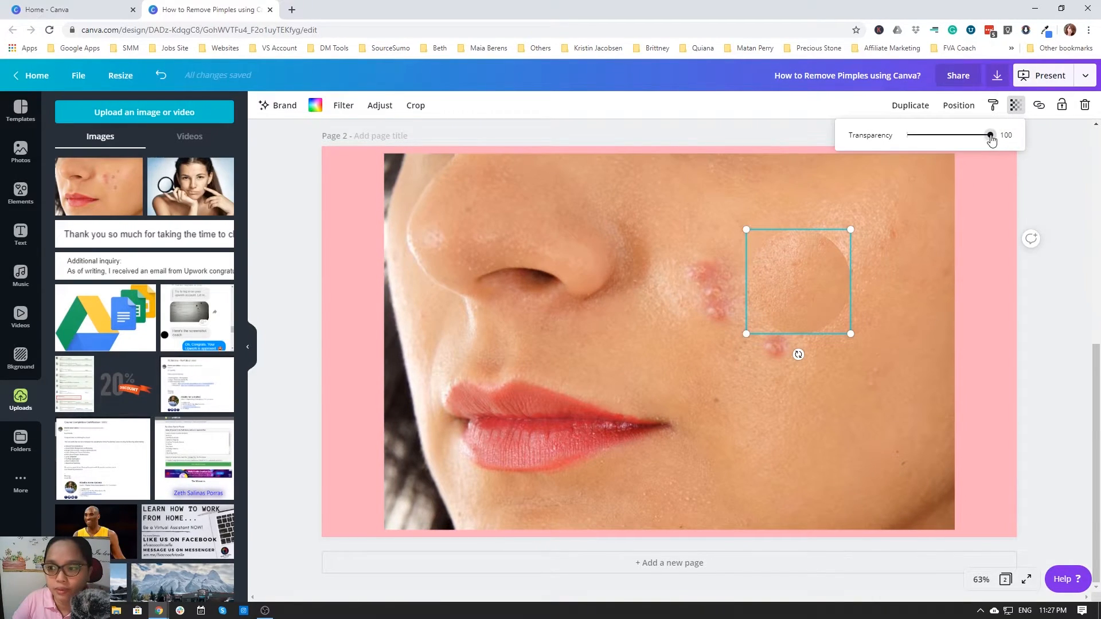
{"action": "left_click_drag", "start_coordinate": [990, 134], "coordinate": [967, 135]}
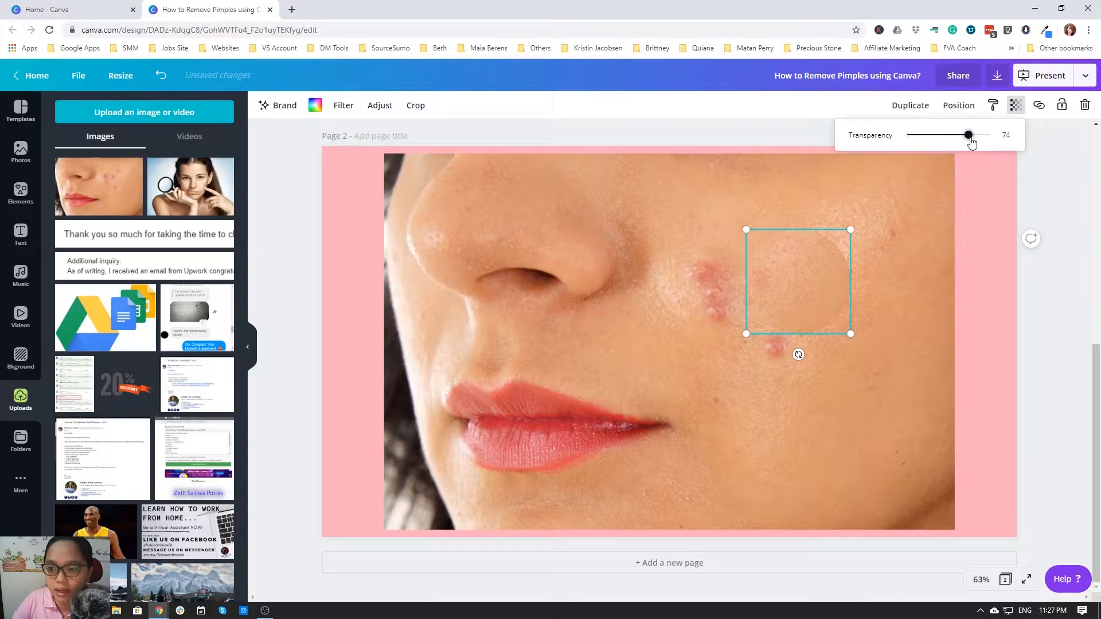
{"action": "left_click_drag", "start_coordinate": [969, 134], "coordinate": [964, 135]}
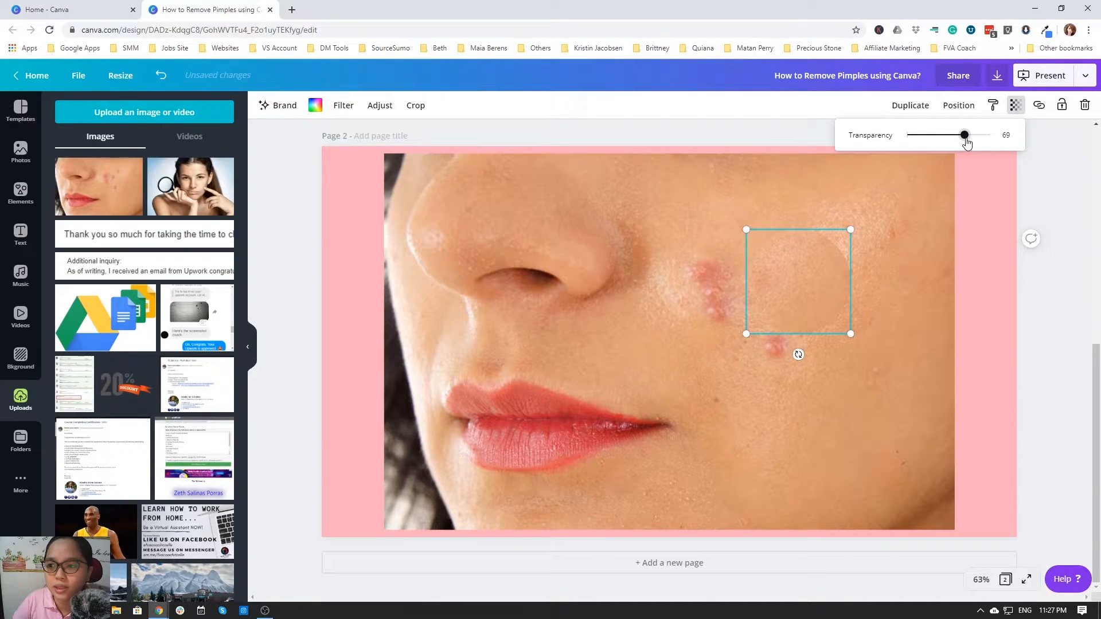
{"action": "left_click_drag", "start_coordinate": [963, 134], "coordinate": [974, 134]}
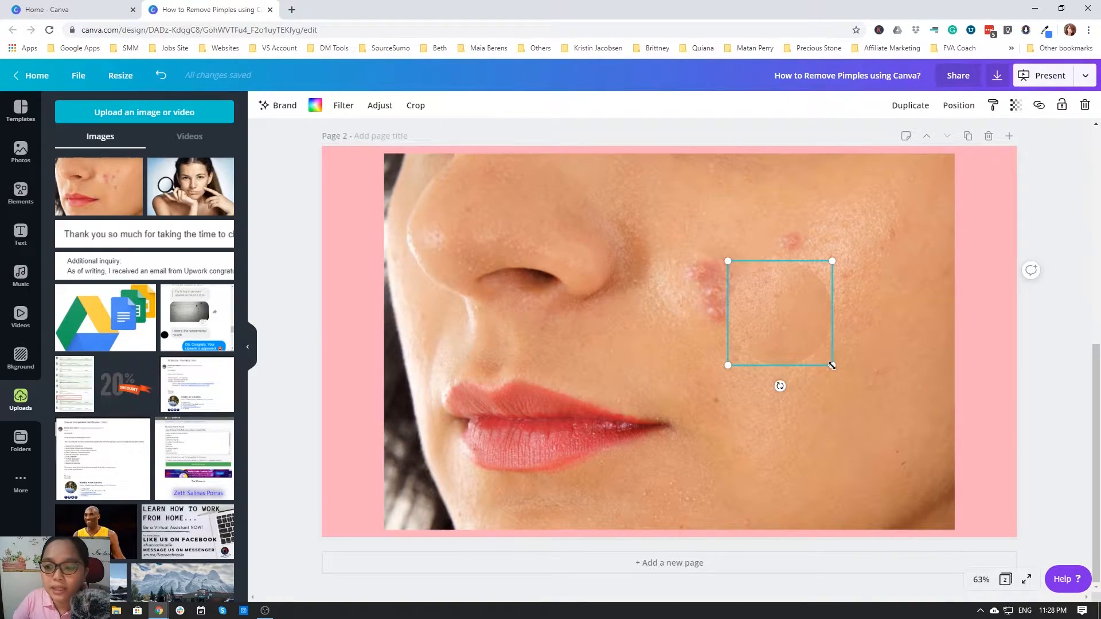
Step: Shrink the patch to 75×75 and reposition the skin shown inside it
{"action": "left_click_drag", "start_coordinate": [832, 365], "coordinate": [751, 290]}
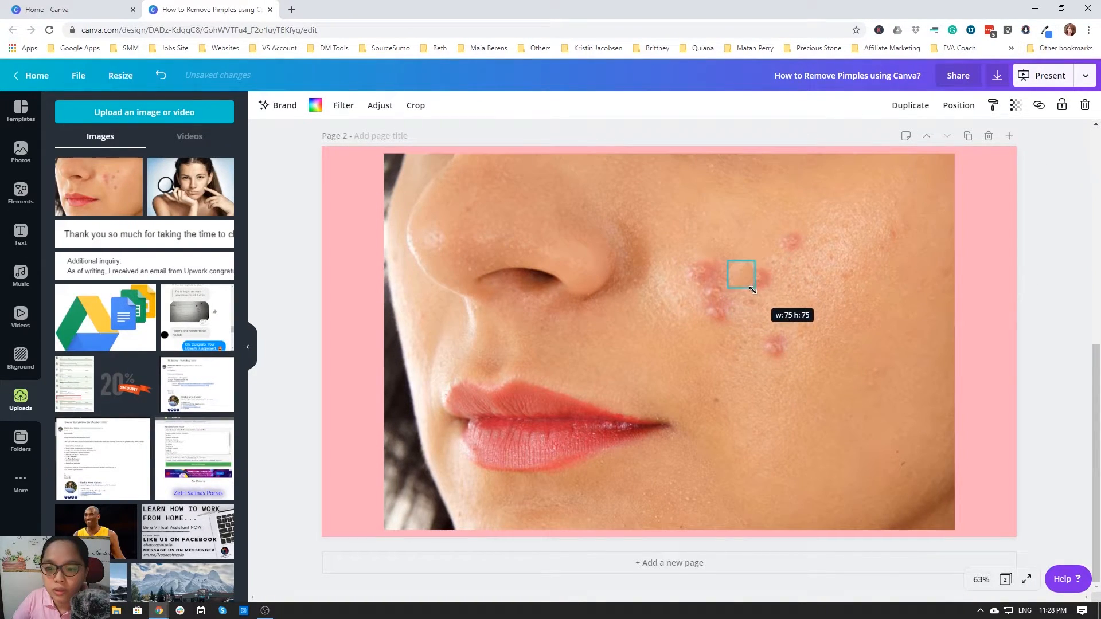
{"action": "left_click", "coordinate": [1016, 106]}
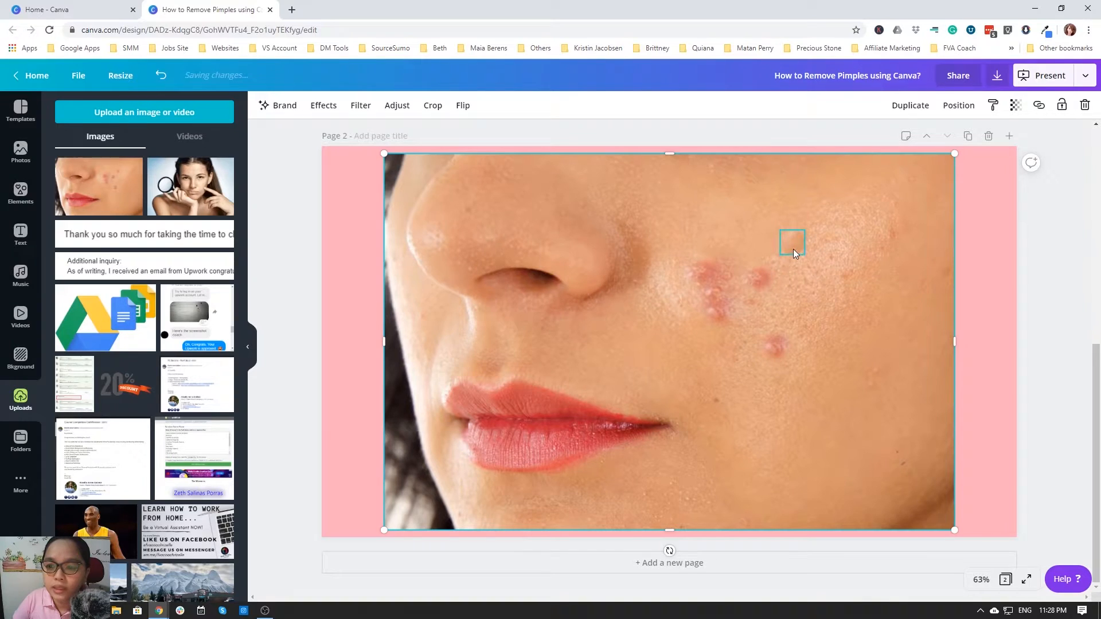
{"action": "left_click", "coordinate": [792, 242]}
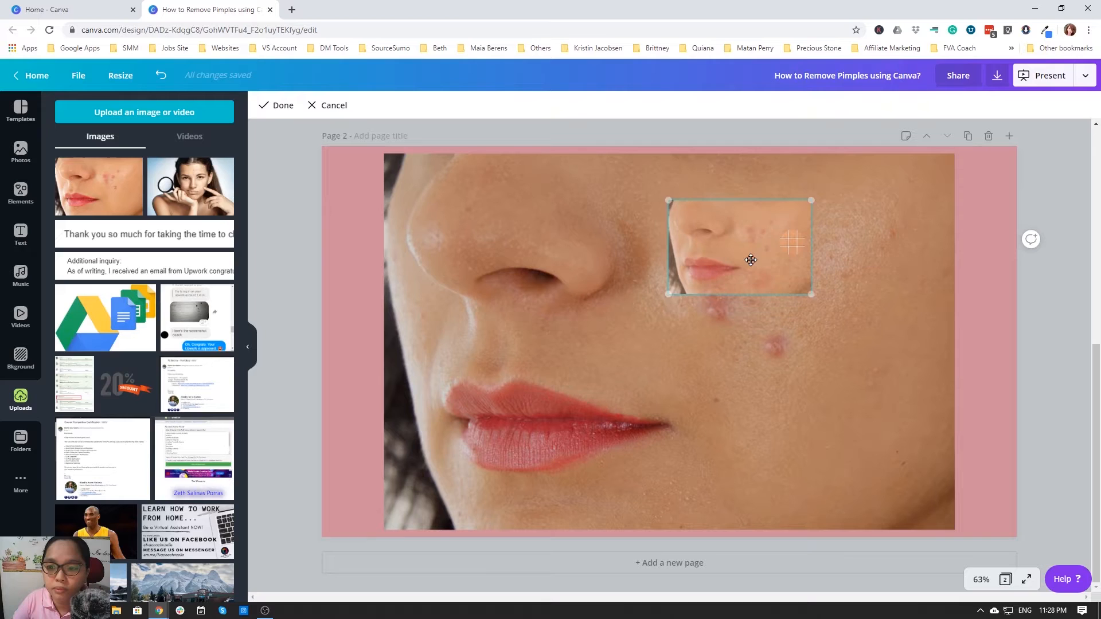
{"action": "left_click_drag", "start_coordinate": [750, 260], "coordinate": [753, 253]}
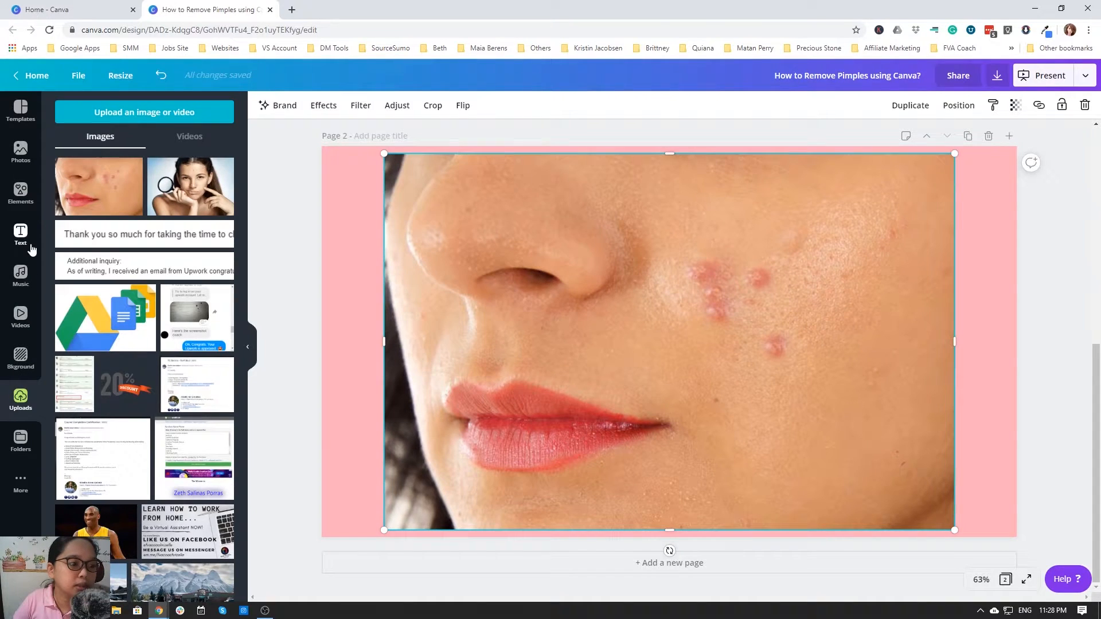
Step: Add a torn-edge frame over the cheek pimples and fill it with the face photo
{"action": "left_click", "coordinate": [21, 193]}
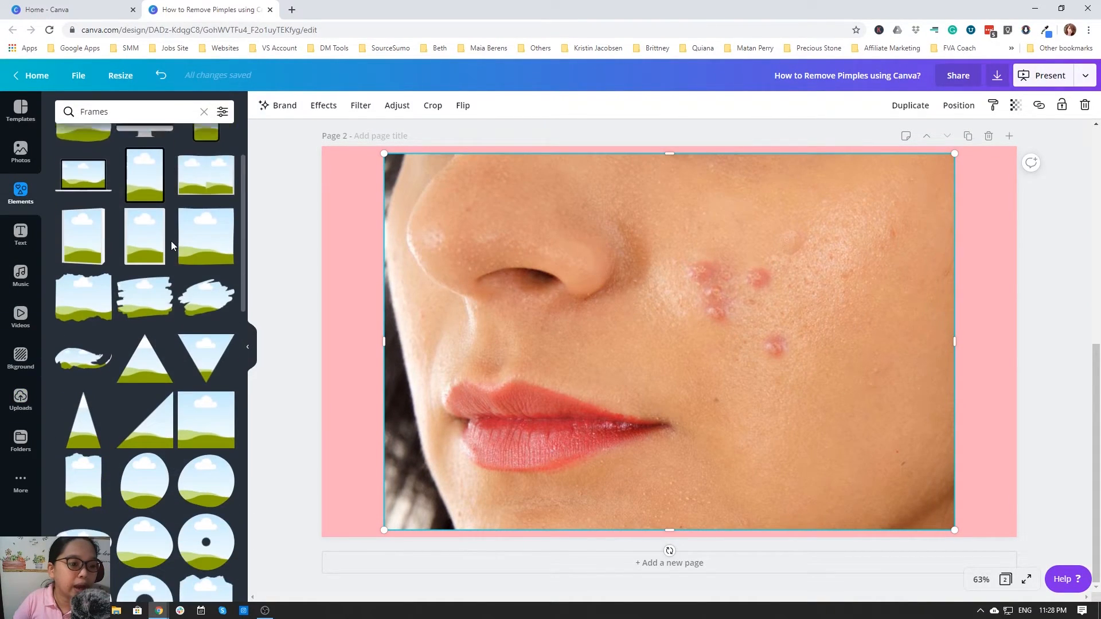
{"action": "scroll", "scroll_direction": "down", "scroll_amount": 3}
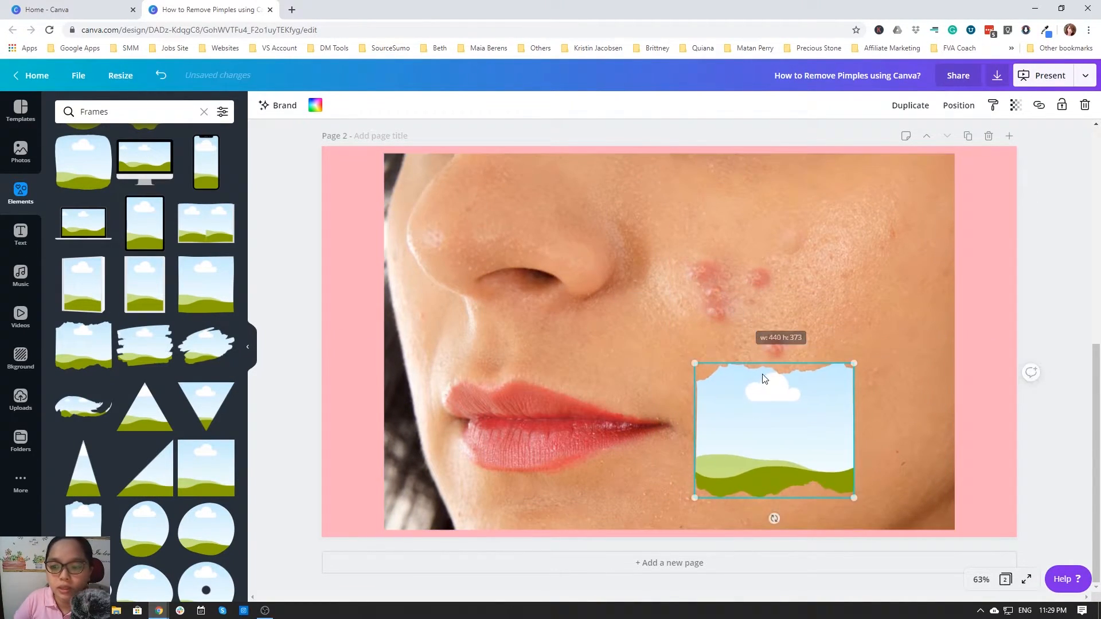
{"action": "left_click_drag", "start_coordinate": [772, 429], "coordinate": [748, 309]}
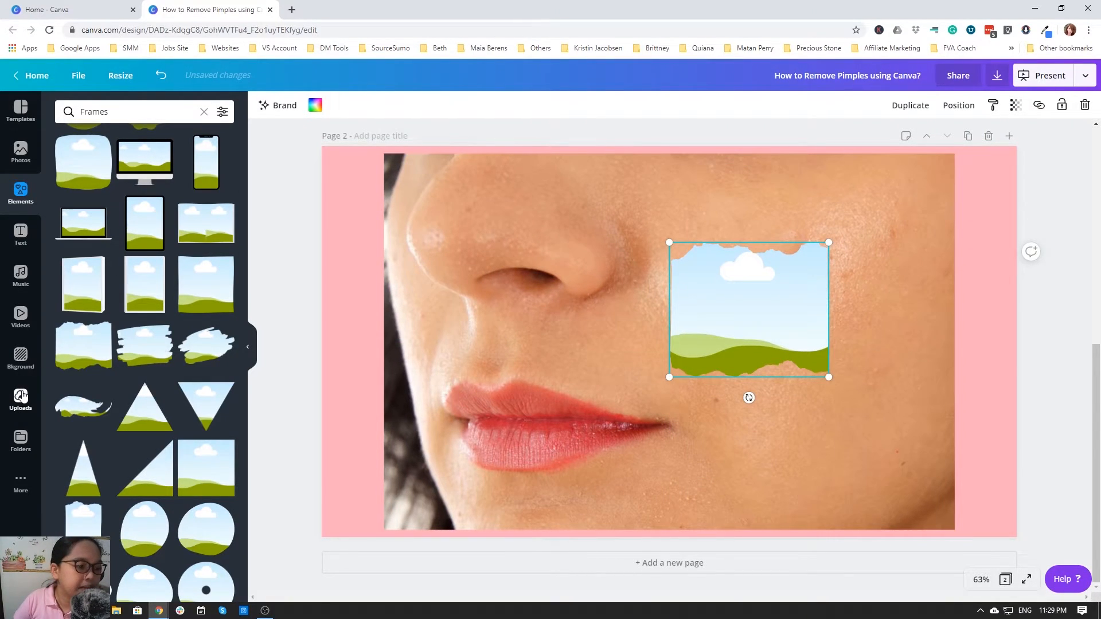
{"action": "left_click", "coordinate": [617, 287]}
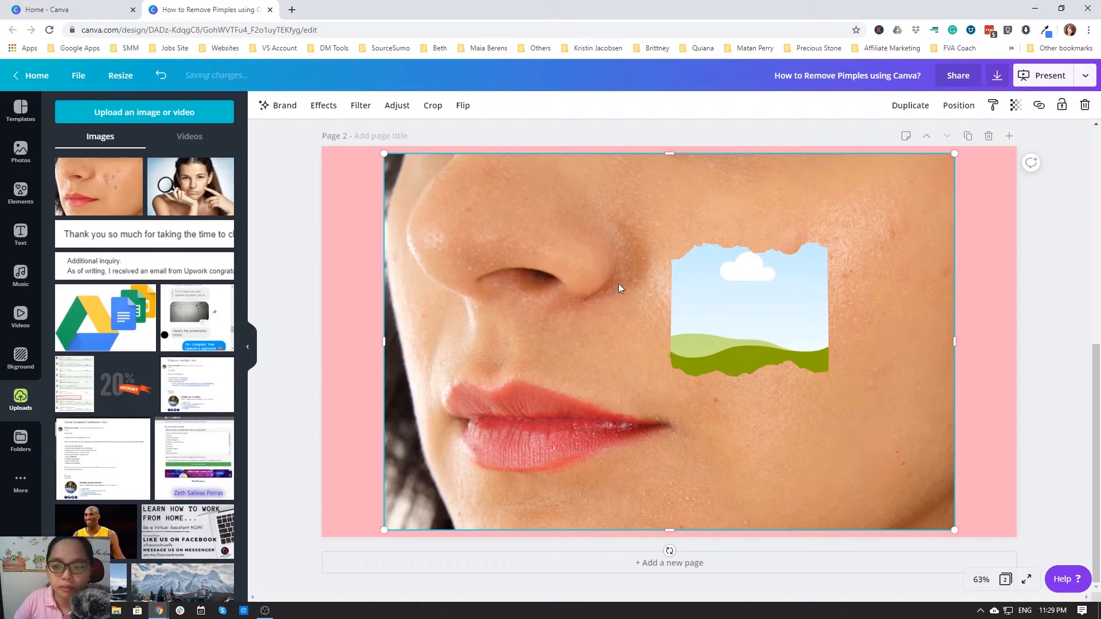
Step: Enlarge and shift the photo inside so clear skin shows, then settle the patch over the pimples
{"action": "double_click", "coordinate": [747, 309]}
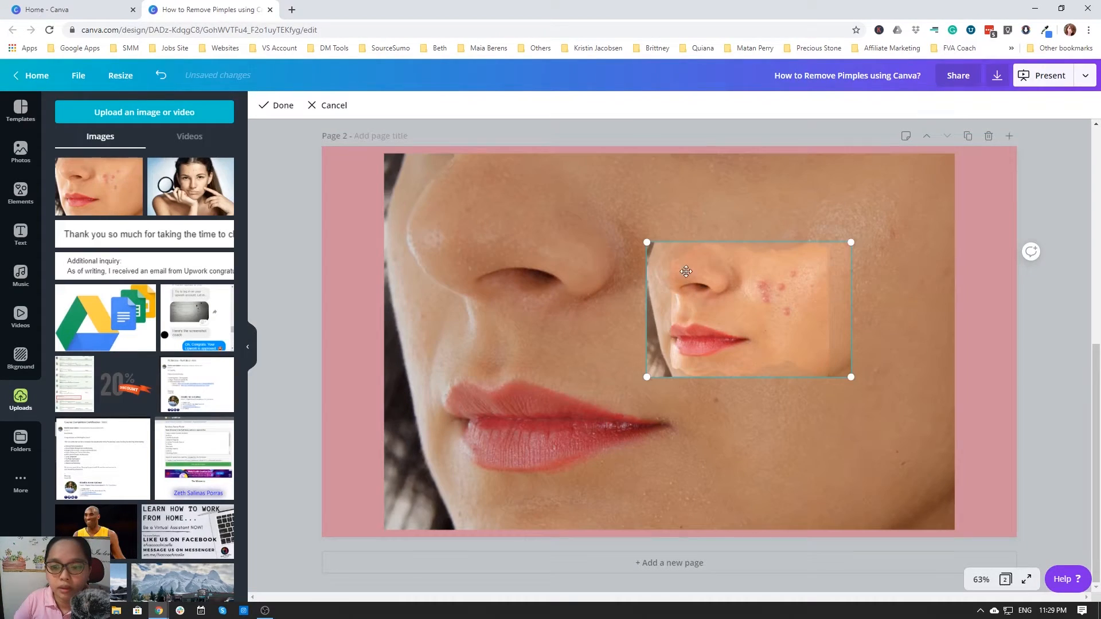
{"action": "left_click_drag", "start_coordinate": [685, 272], "coordinate": [423, 295]}
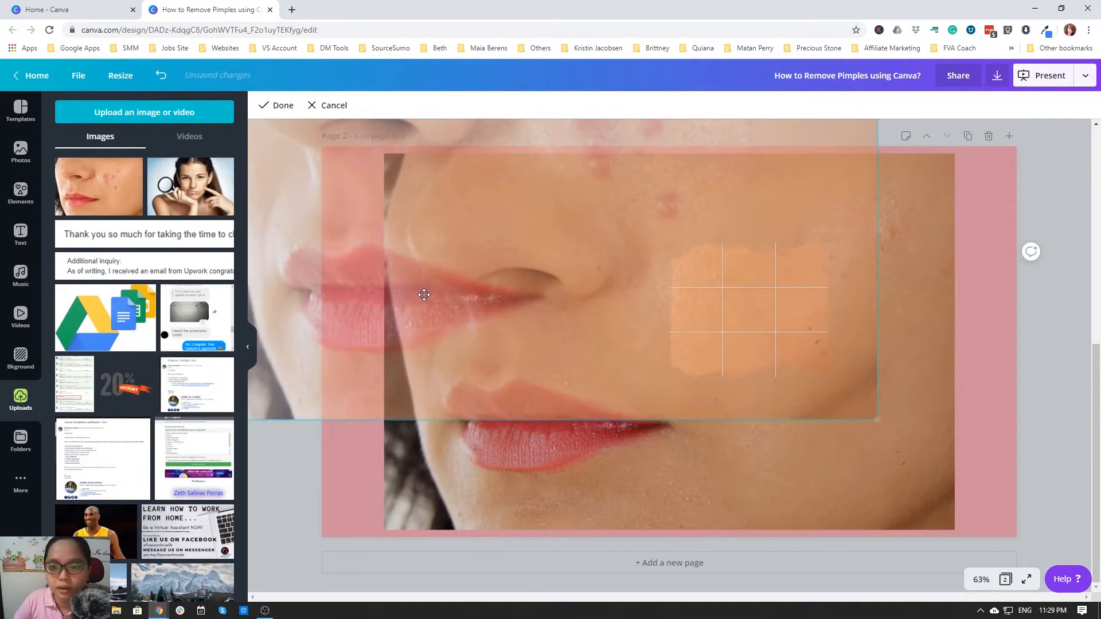
{"action": "left_click_drag", "start_coordinate": [423, 294], "coordinate": [401, 431]}
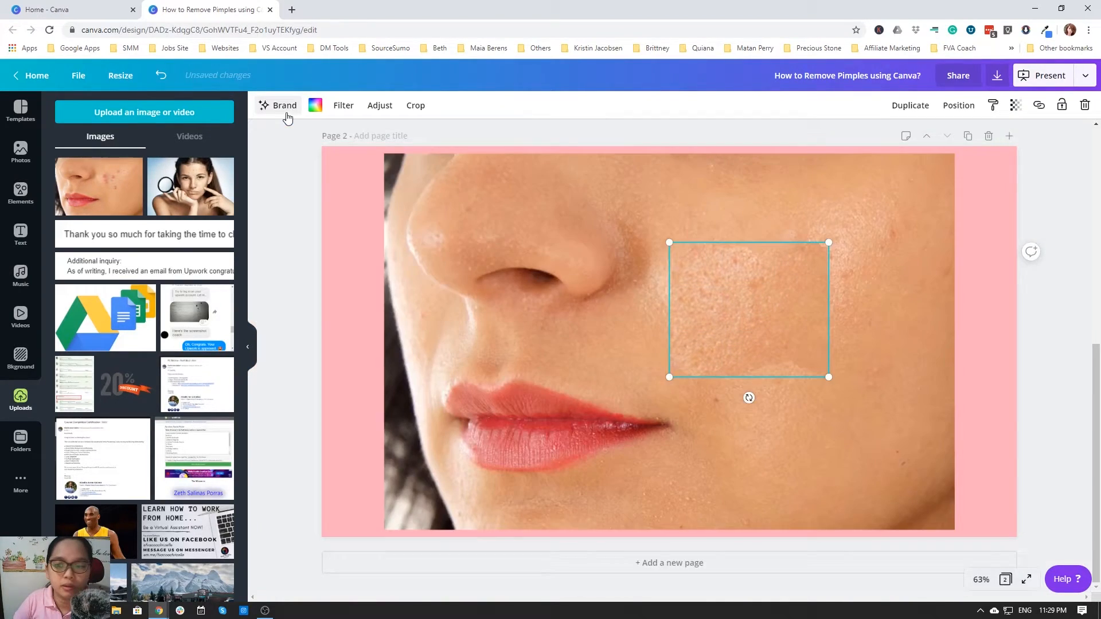
{"action": "left_click_drag", "start_coordinate": [748, 310], "coordinate": [801, 316]}
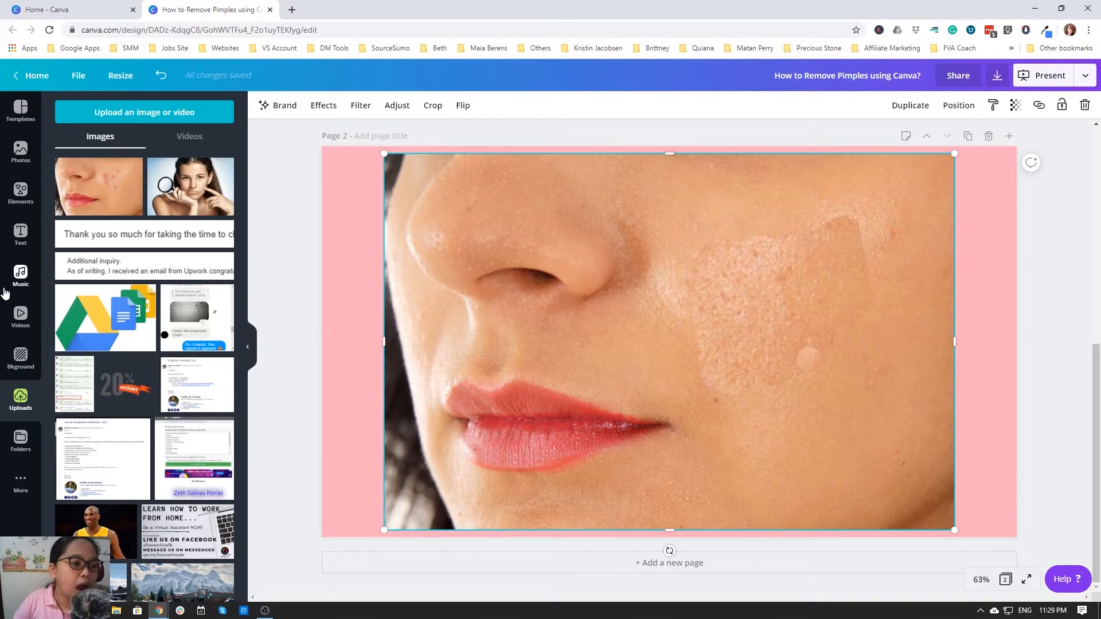
Step: Add a brush-stroke frame, tilt it about -18° and fill it with clear skin
{"action": "left_click", "coordinate": [21, 193]}
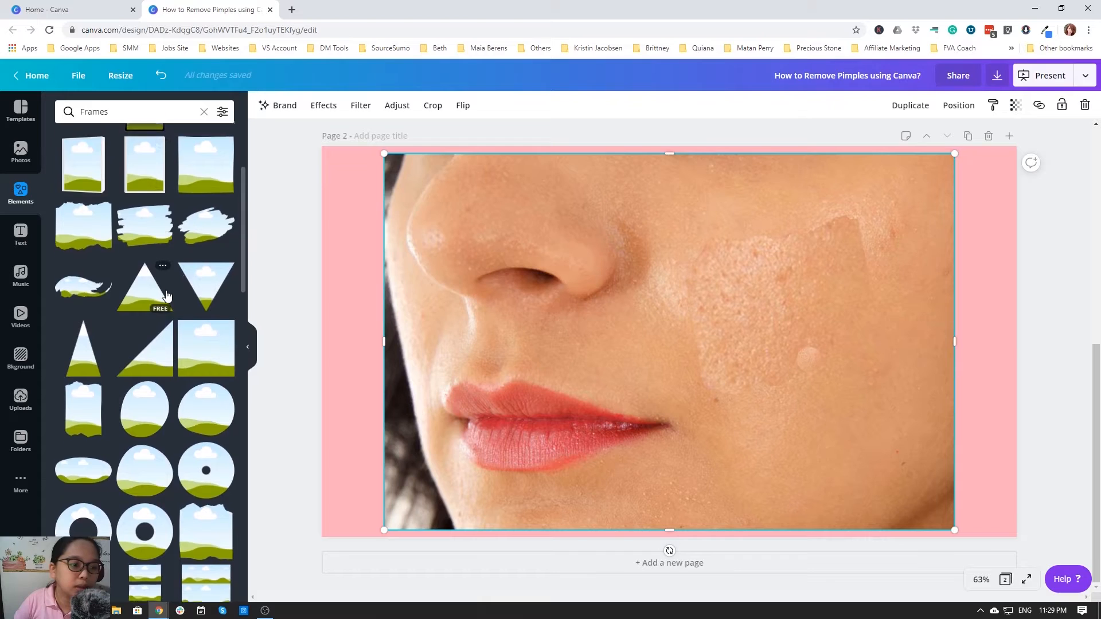
{"action": "scroll", "scroll_direction": "down", "scroll_amount": 3}
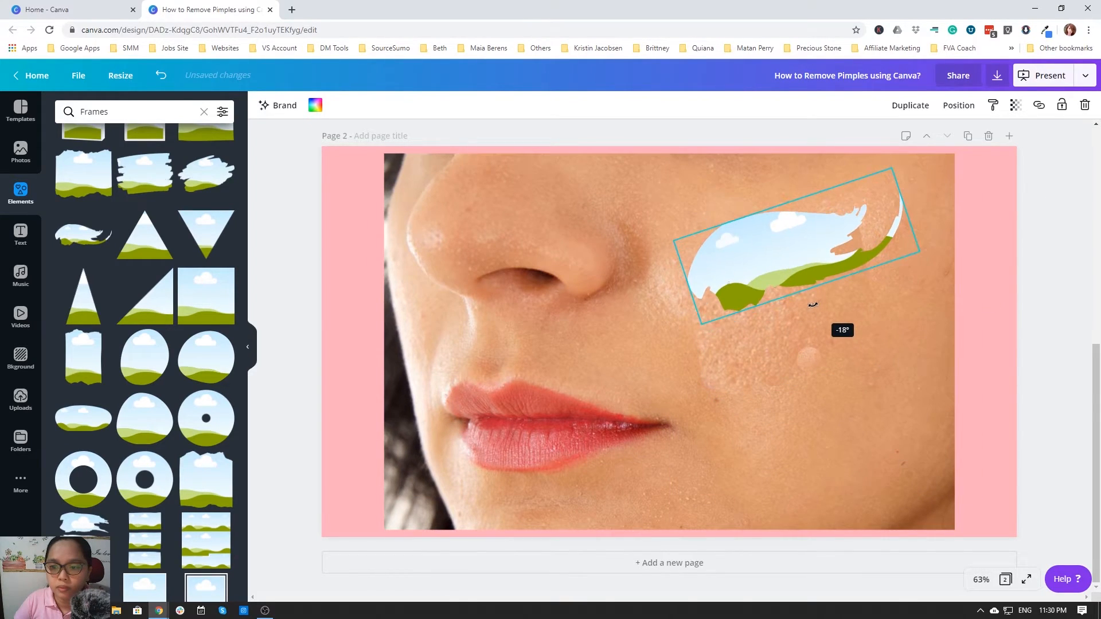
{"action": "left_click_drag", "start_coordinate": [812, 303], "coordinate": [819, 314]}
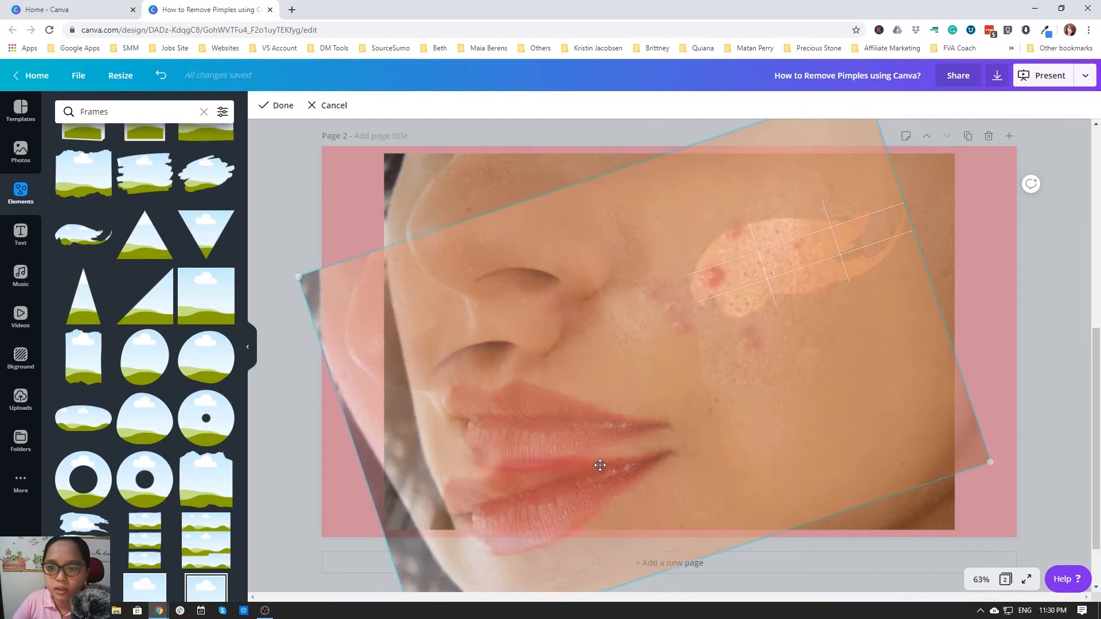
{"action": "left_click_drag", "start_coordinate": [600, 465], "coordinate": [834, 286]}
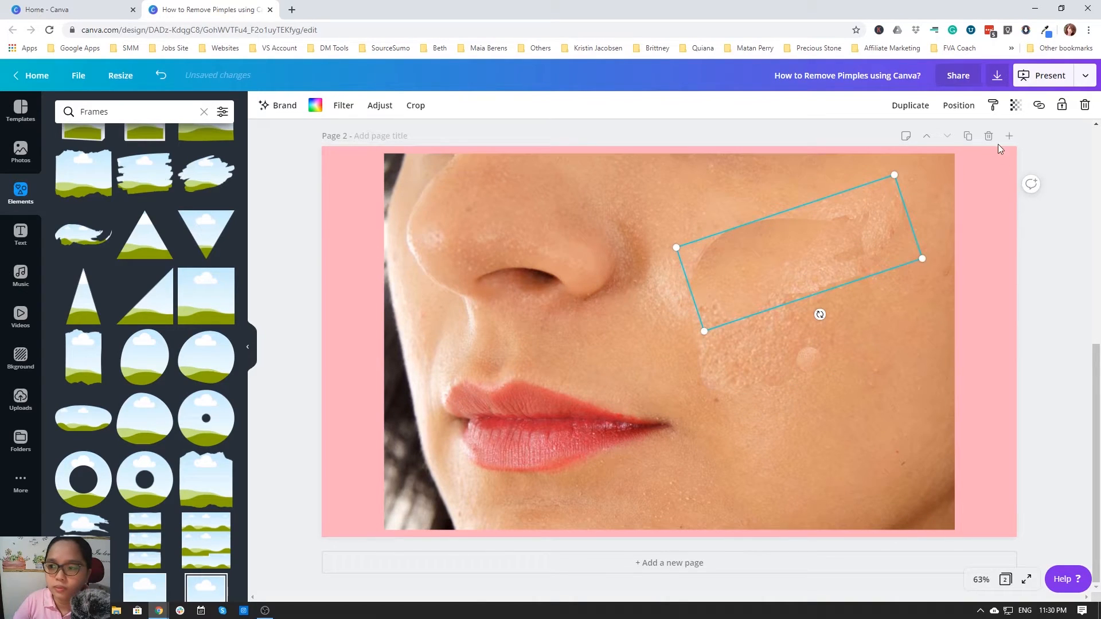
Step: Send the brush-stroke patch back one layer, then resize and reposition it over the blemishes
{"action": "left_click", "coordinate": [957, 106]}
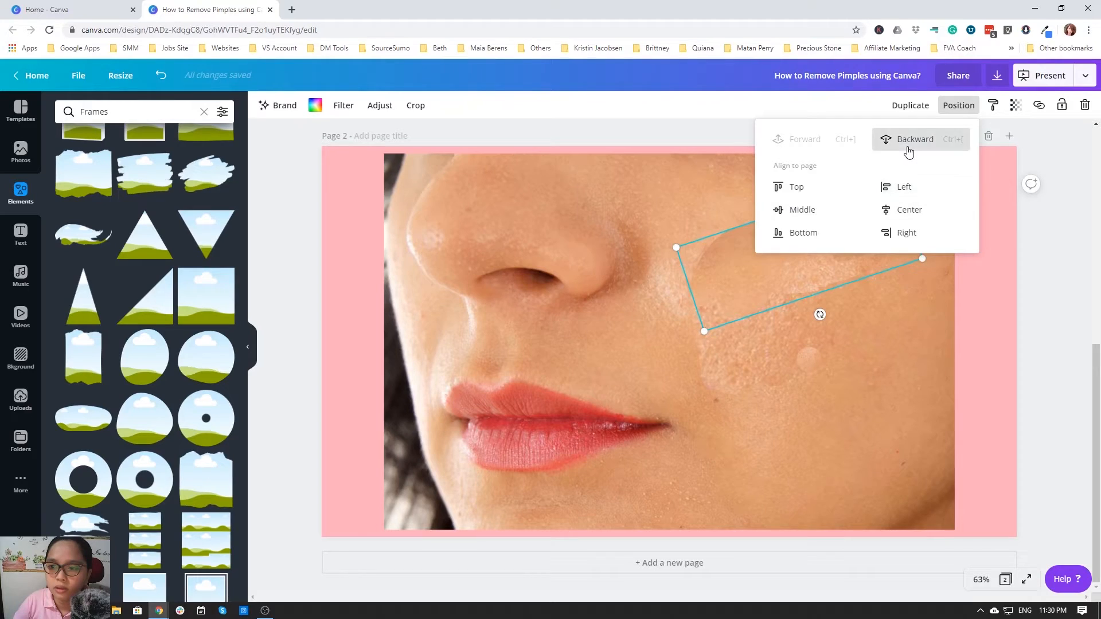
{"action": "left_click", "coordinate": [914, 139]}
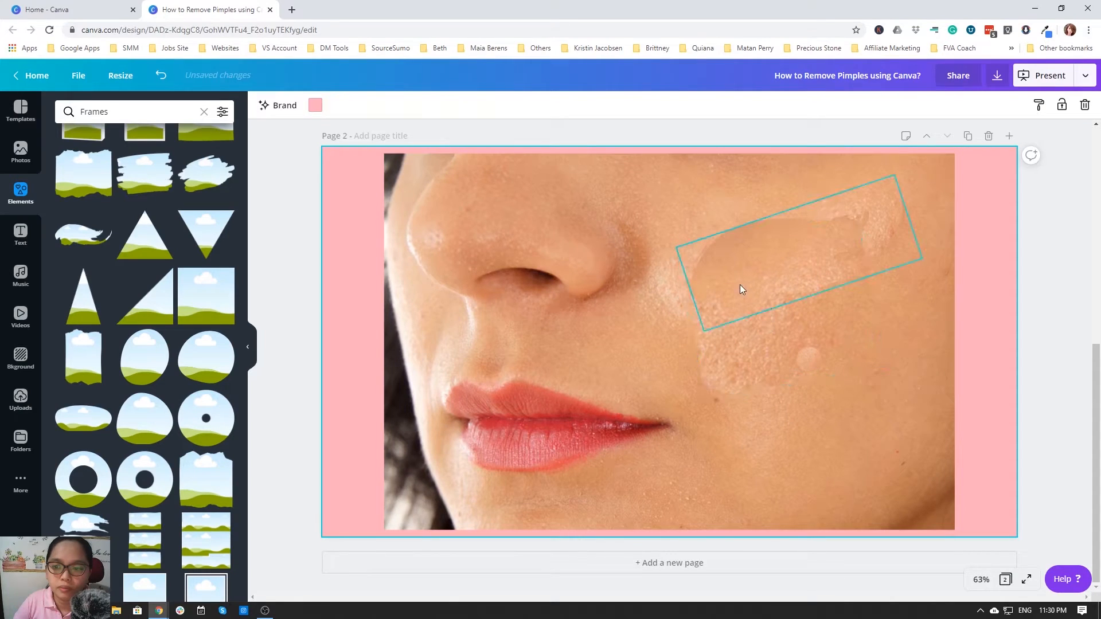
{"action": "left_click_drag", "start_coordinate": [742, 289], "coordinate": [696, 269]}
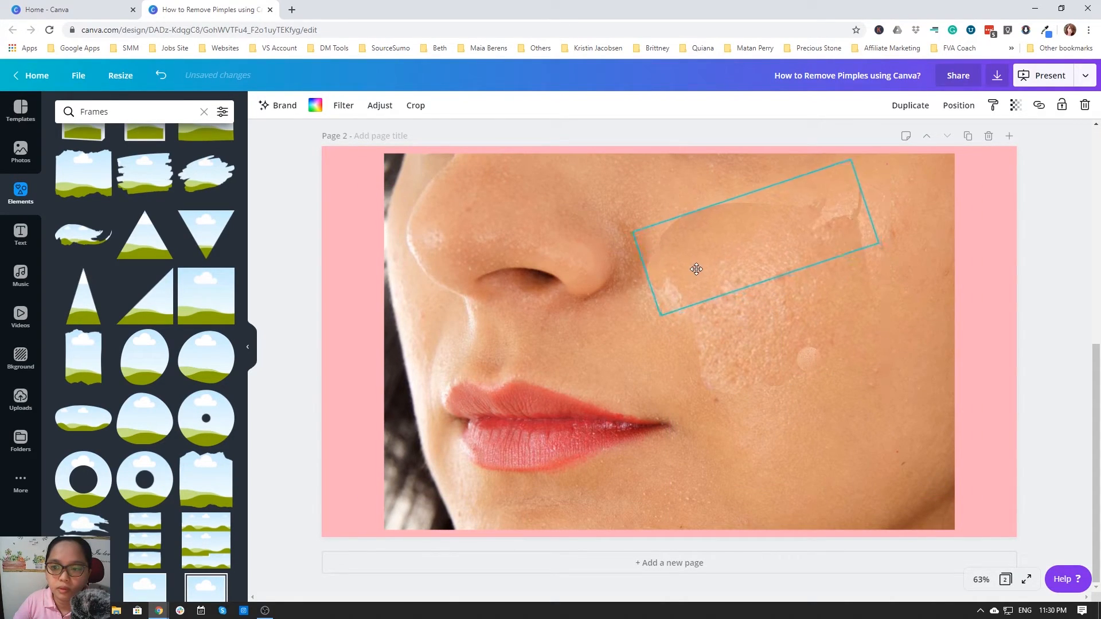
{"action": "left_click_drag", "start_coordinate": [695, 268], "coordinate": [731, 277]}
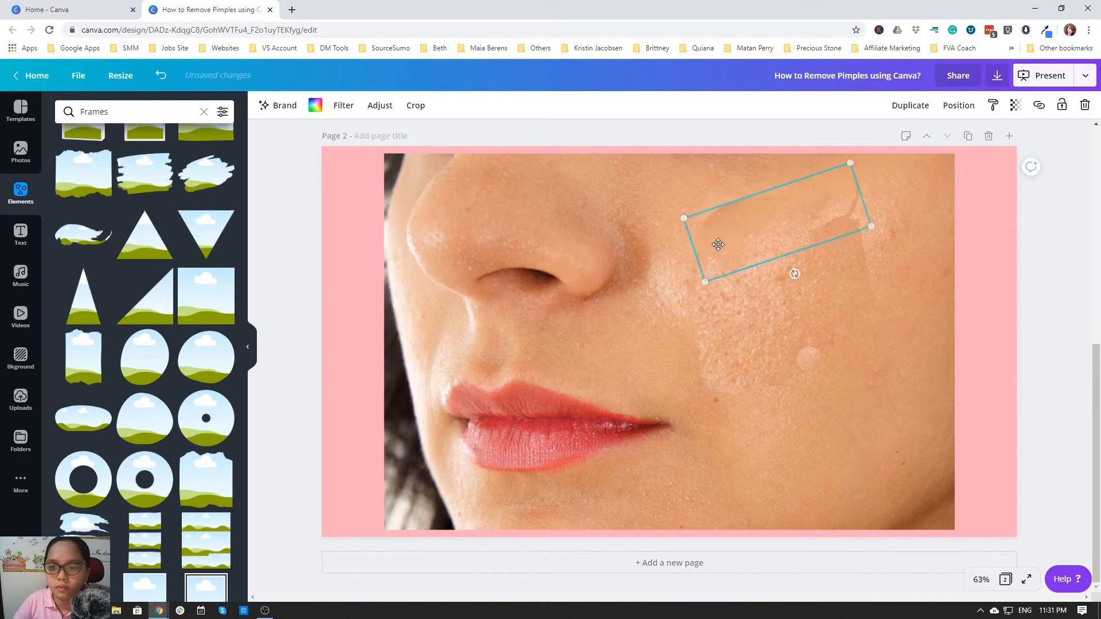
{"action": "left_click_drag", "start_coordinate": [717, 245], "coordinate": [770, 255]}
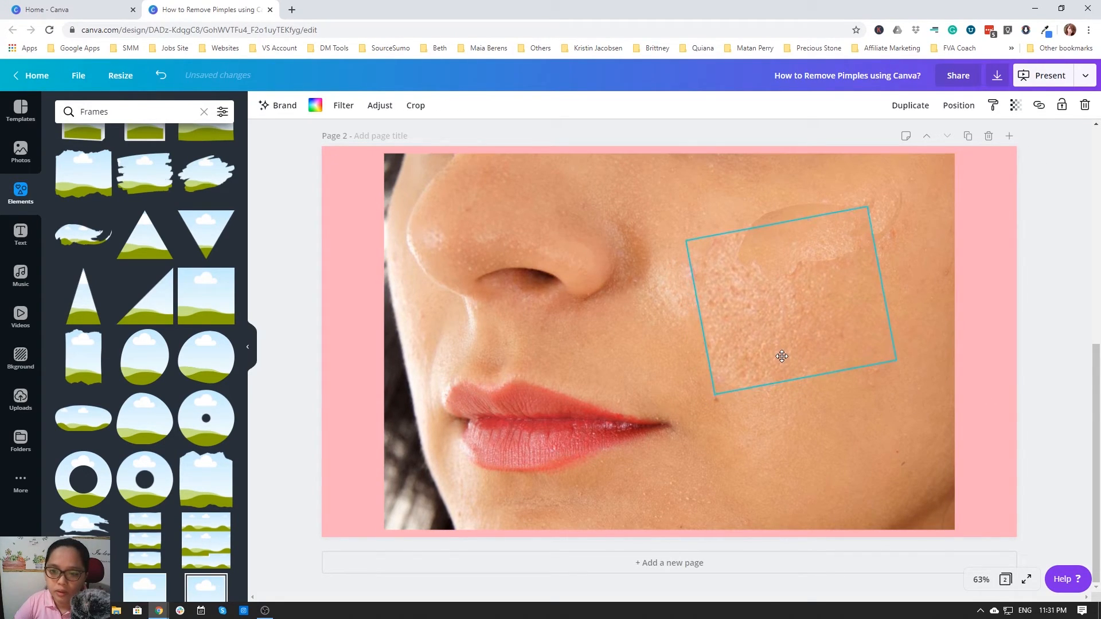
Step: Restore the patch's emptied image and drag it over the last upper-cheek blemishes
{"action": "left_click_drag", "start_coordinate": [781, 356], "coordinate": [776, 347]}
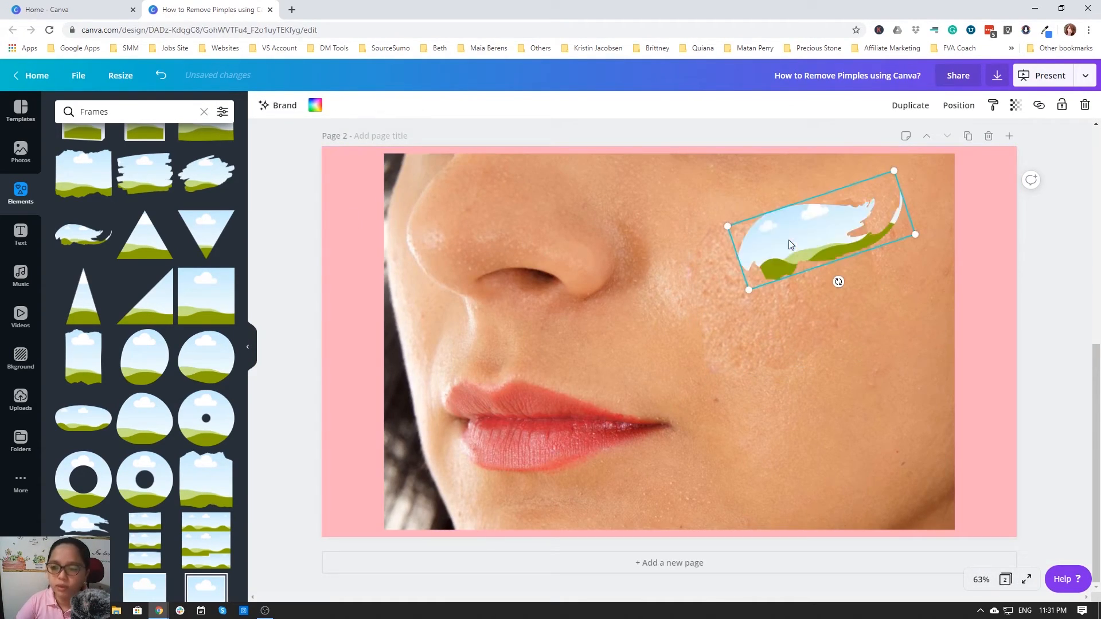
{"action": "key", "text": "Delete"}
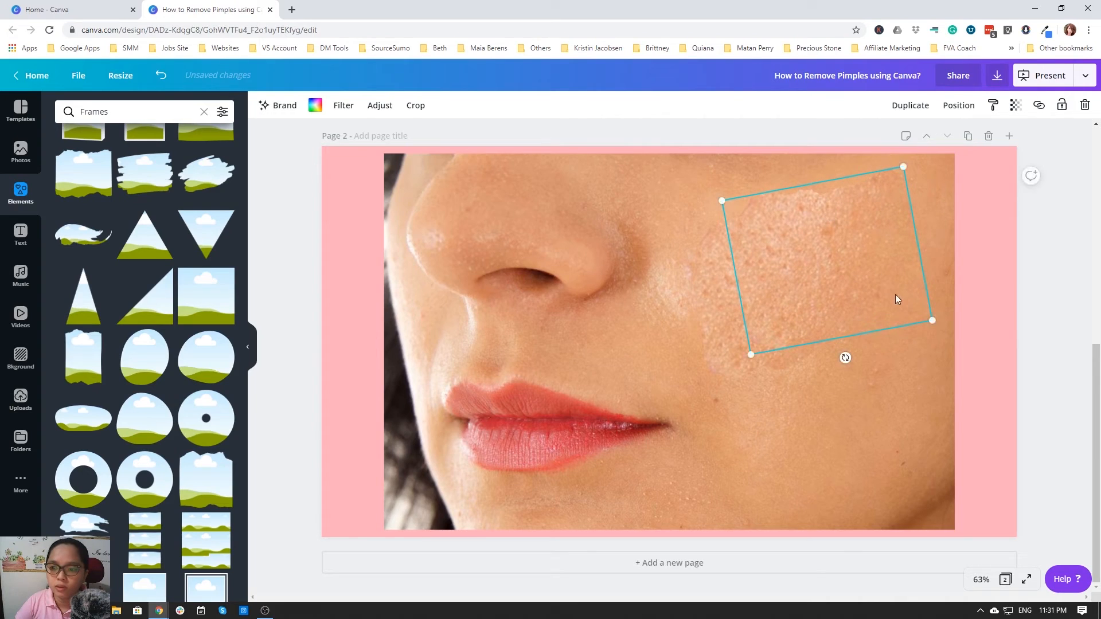
{"action": "left_click_drag", "start_coordinate": [721, 201], "coordinate": [740, 210]}
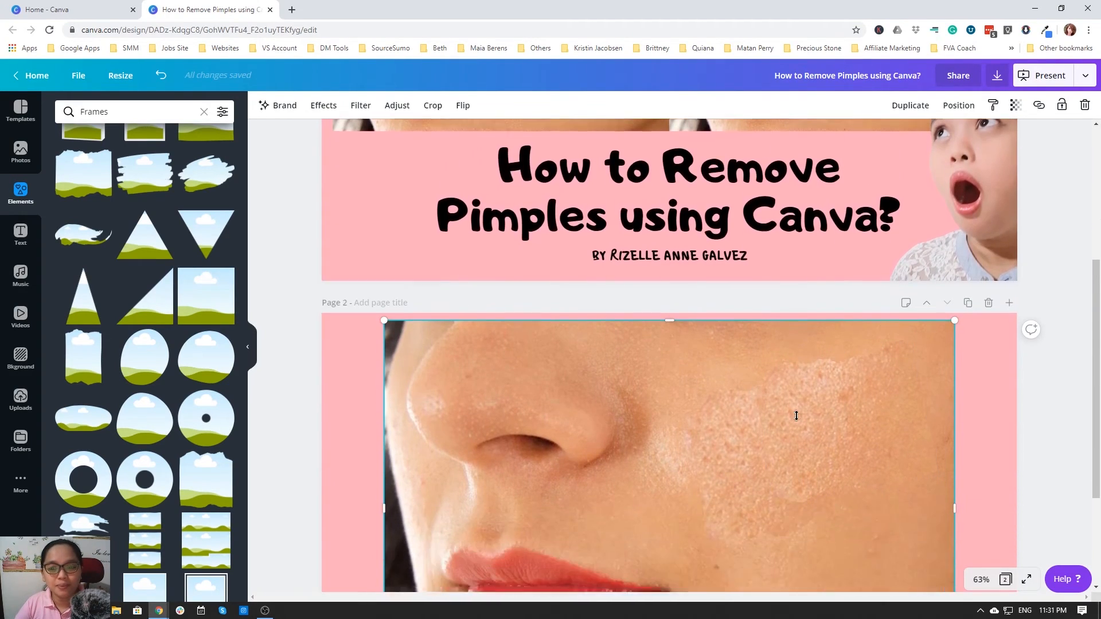
{"action": "scroll", "scroll_direction": "down", "scroll_amount": 3}
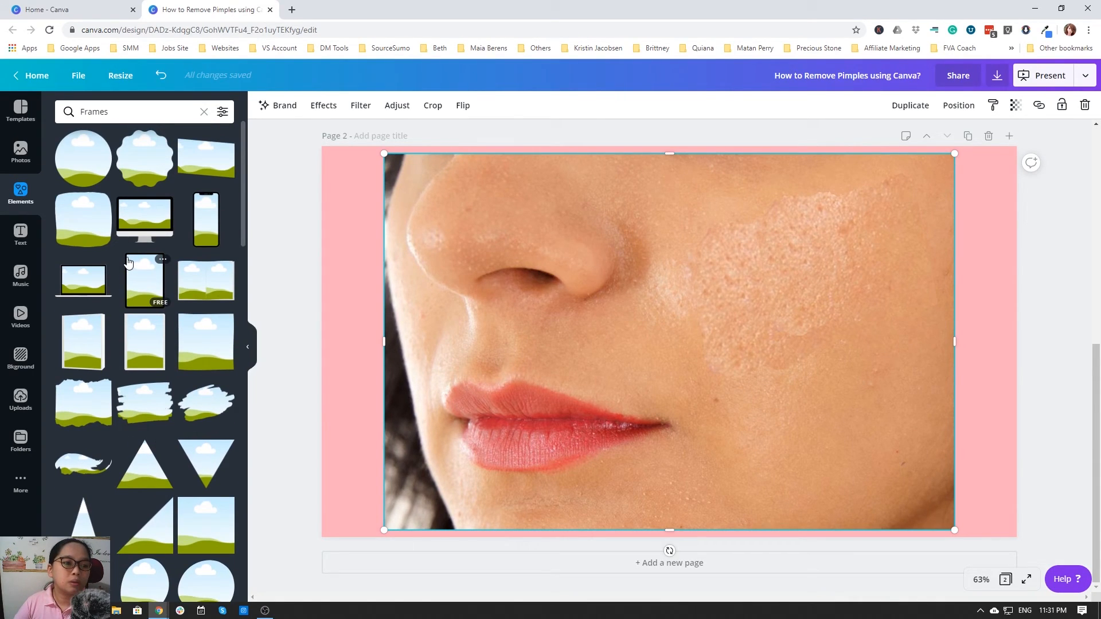
{"action": "scroll", "scroll_direction": "down", "scroll_amount": 3}
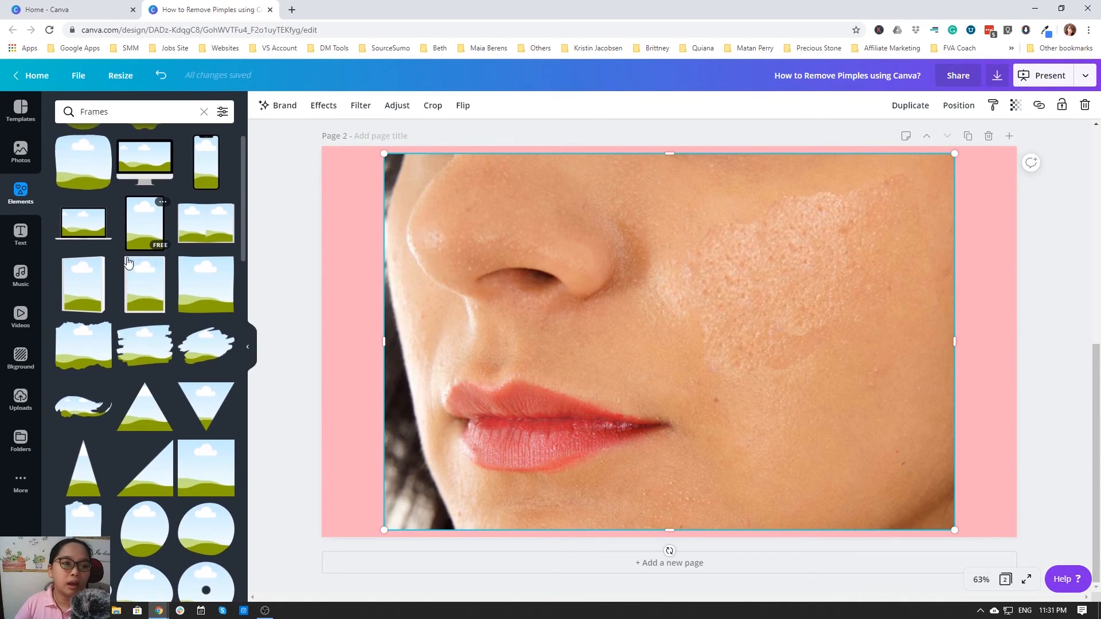